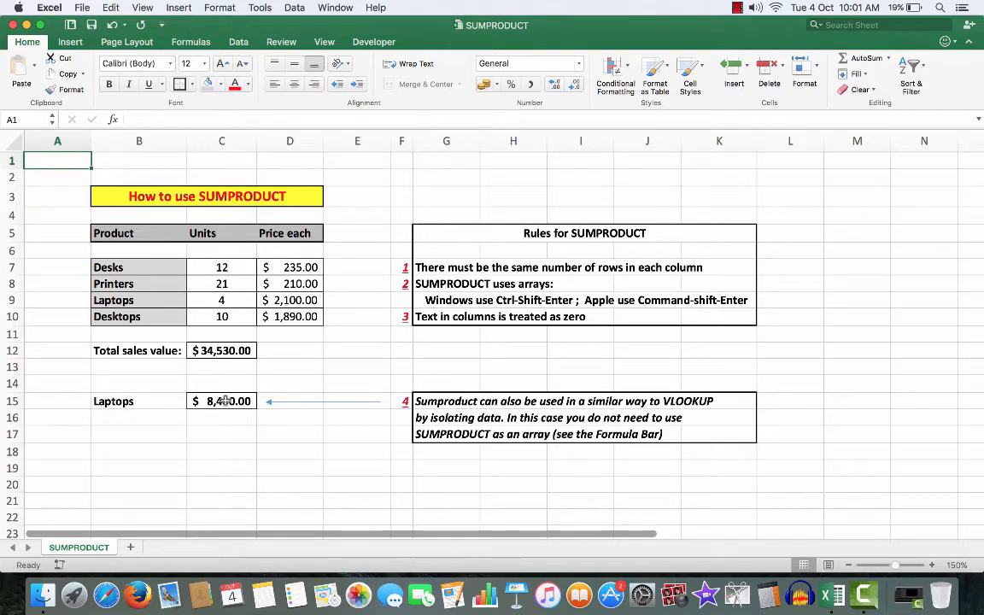
mouse_move(329, 351)
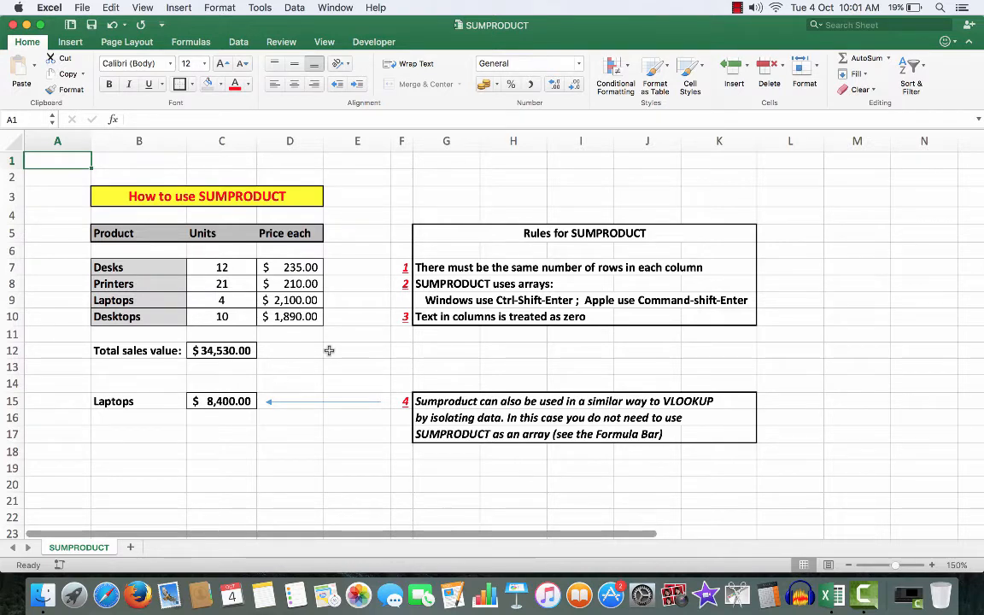
mouse_move(487, 266)
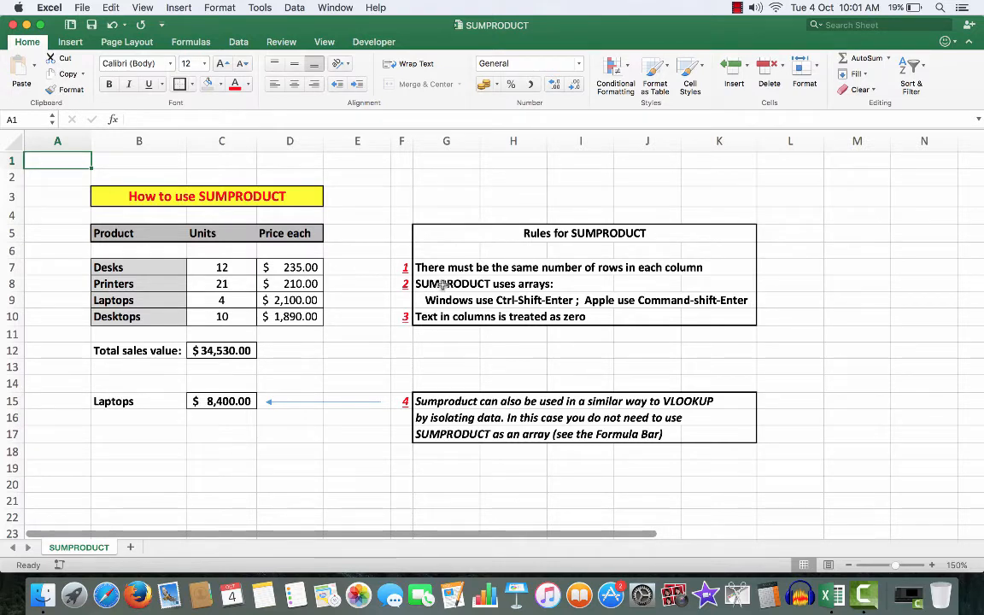
mouse_move(487, 286)
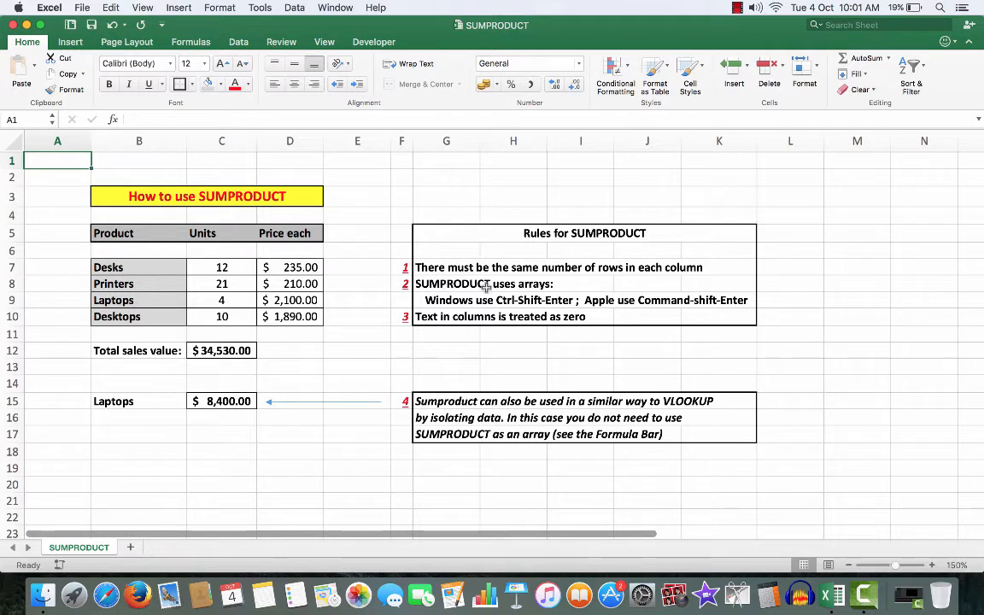
mouse_move(544, 301)
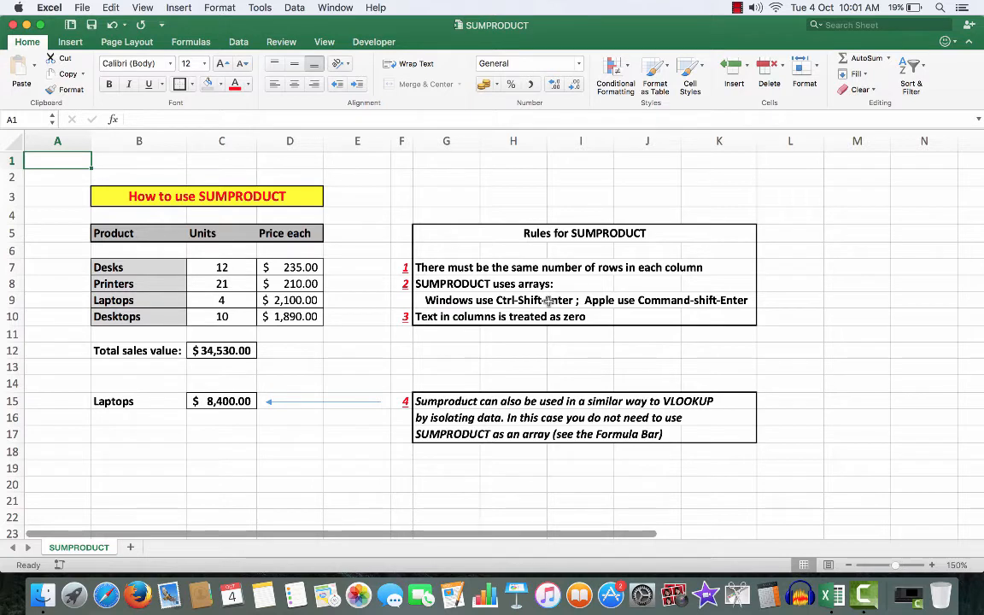
mouse_move(666, 301)
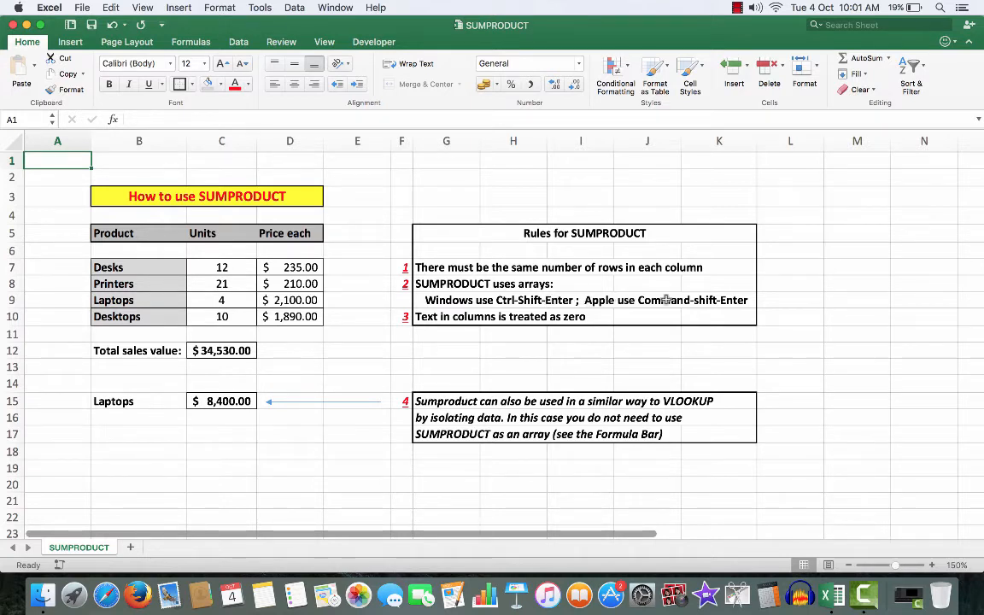
mouse_move(555, 326)
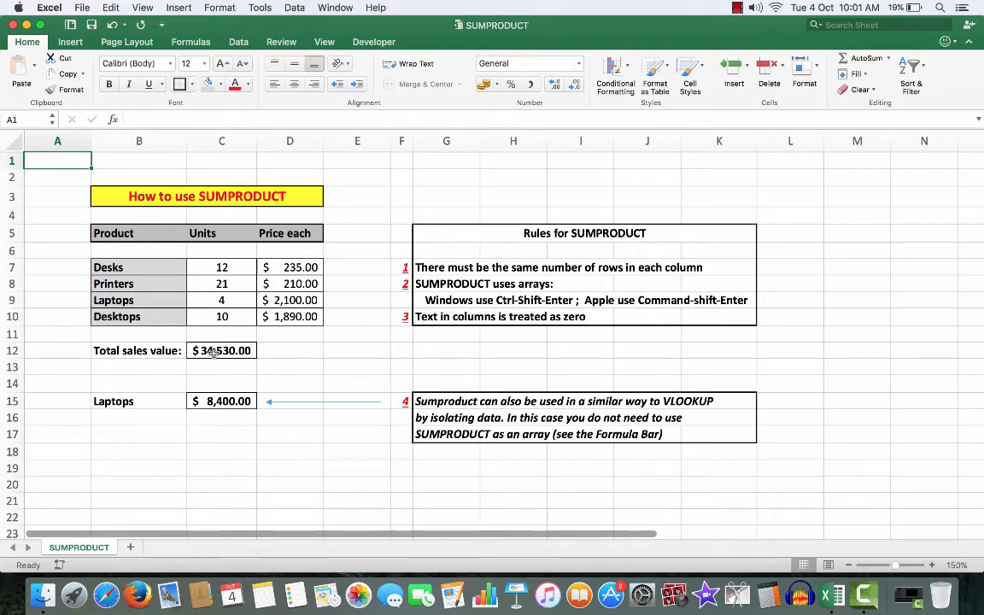
Select C12 to review its total-sales SUMPRODUCT array formula before clearing it
left_click(222, 350)
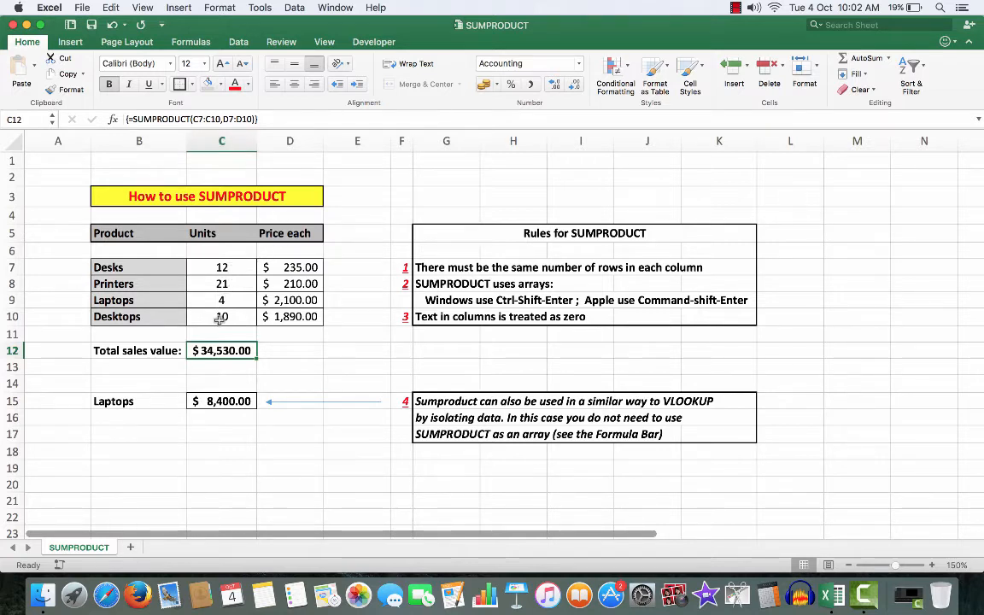
mouse_move(294, 267)
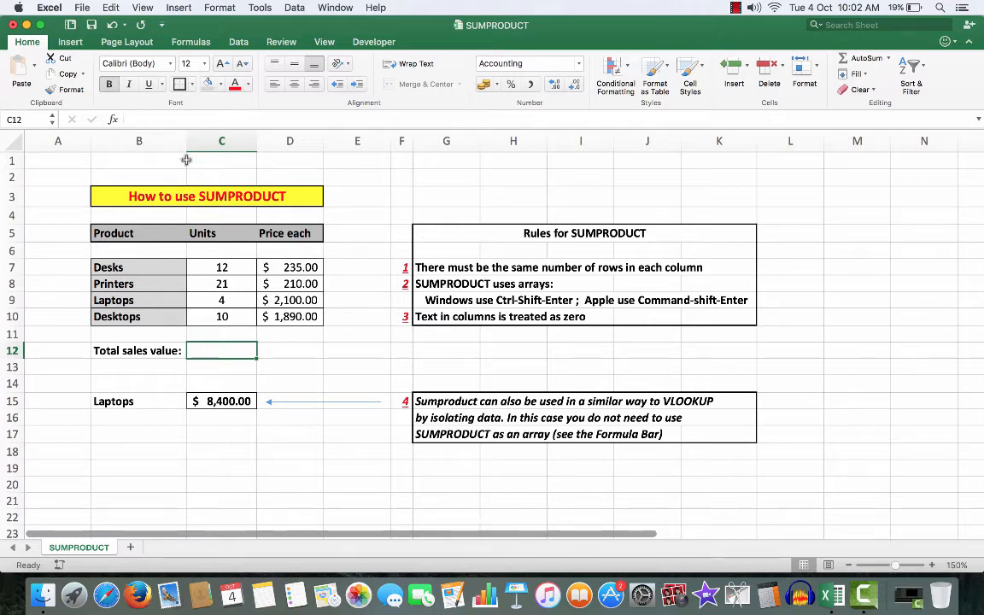
mouse_move(229, 348)
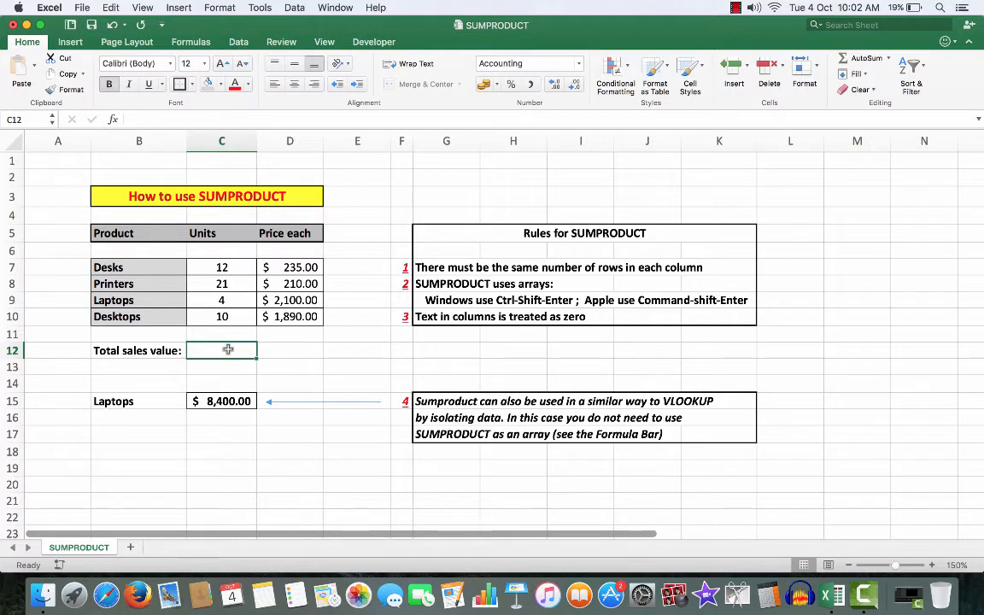
Enter =SUMPRODUCT(C7:C10,D7:D10) in C12 as an array formula giving $34,530.00
type("=s")
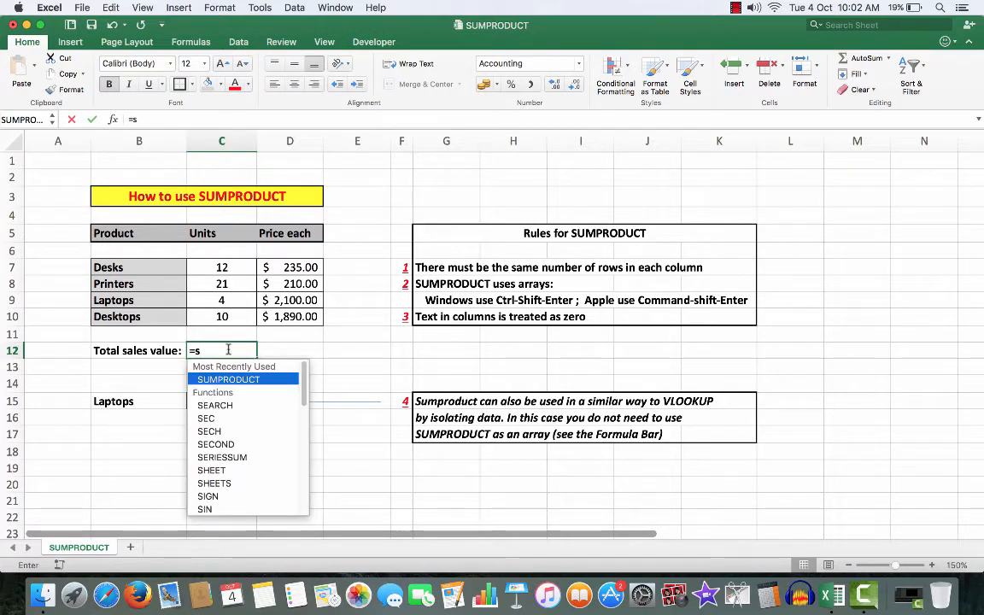
type("umpro")
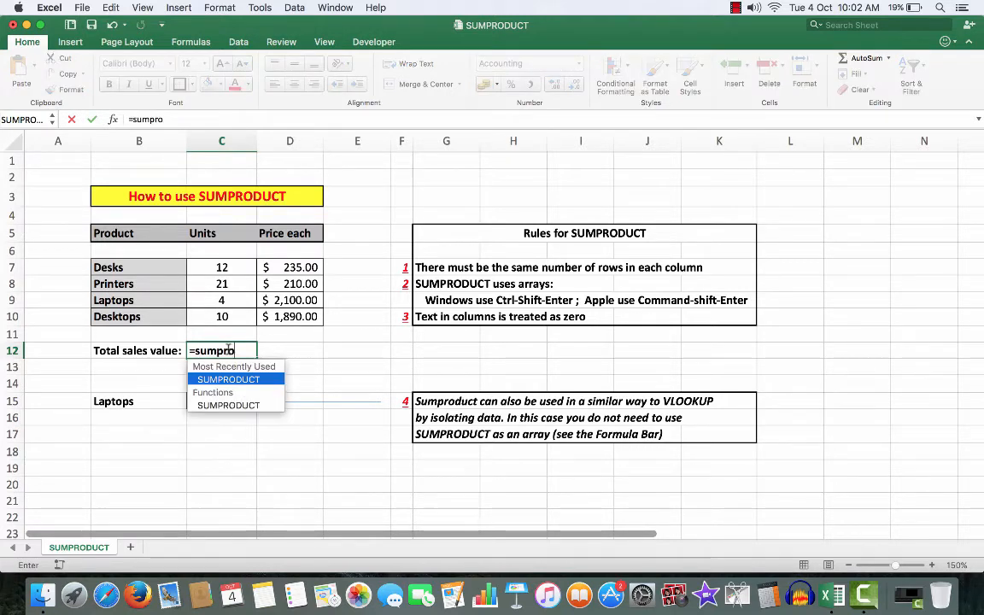
type("duct(")
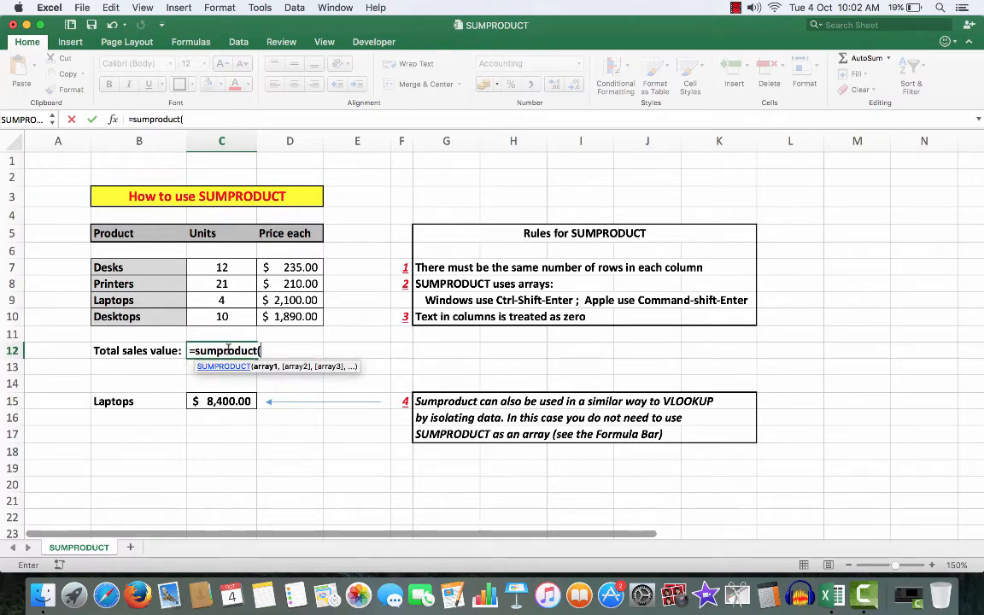
left_click_drag(222, 267, 222, 301)
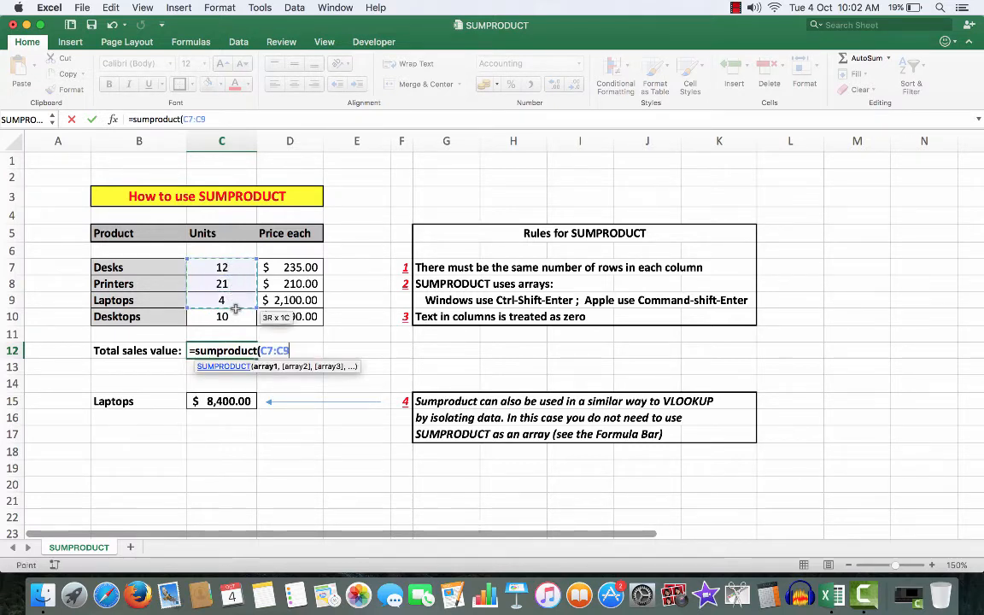
left_click_drag(223, 300, 222, 317)
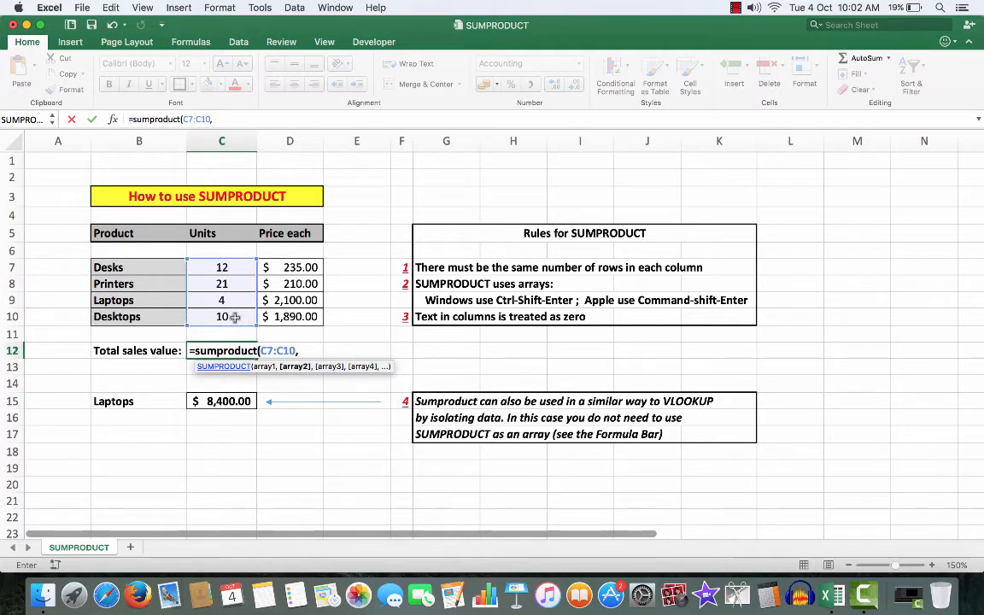
left_click(291, 267)
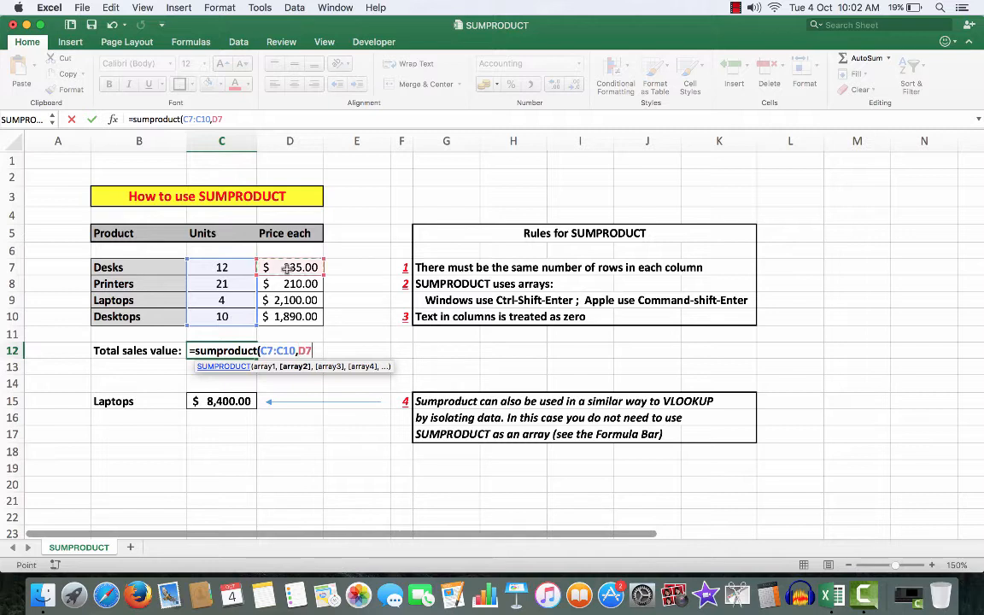
left_click_drag(291, 266, 290, 316)
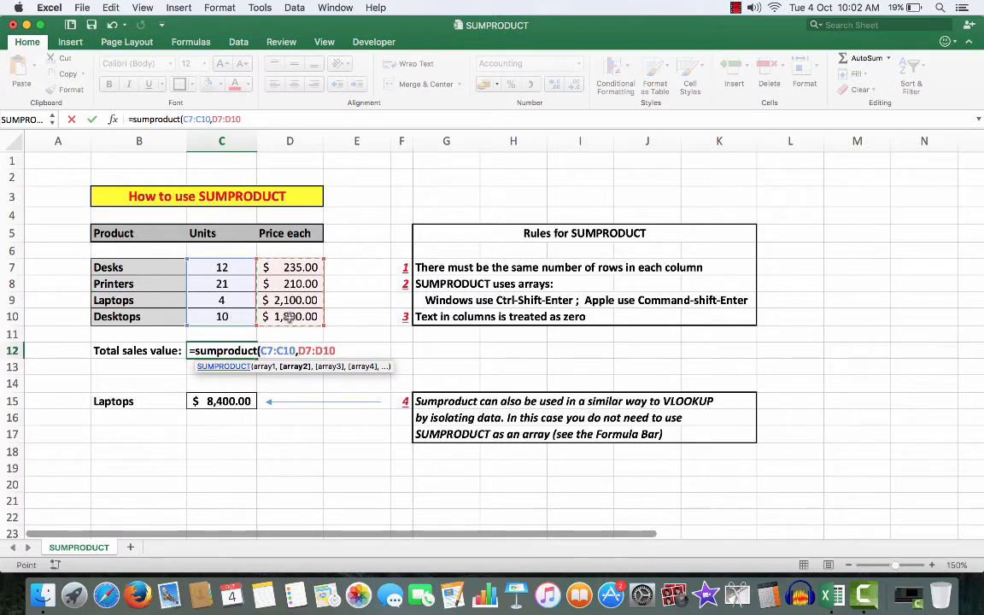
type(")}")
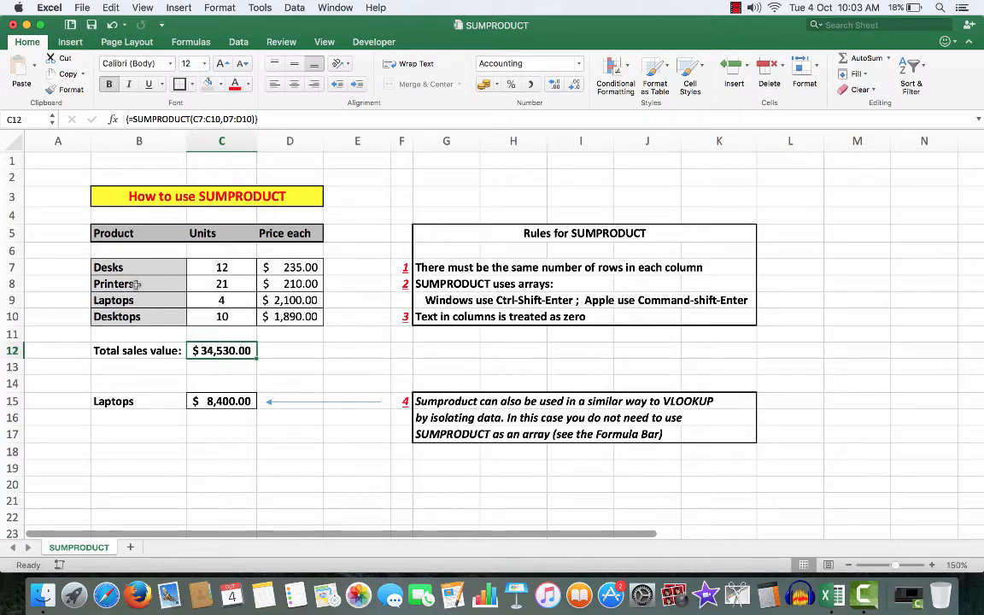
mouse_move(130, 321)
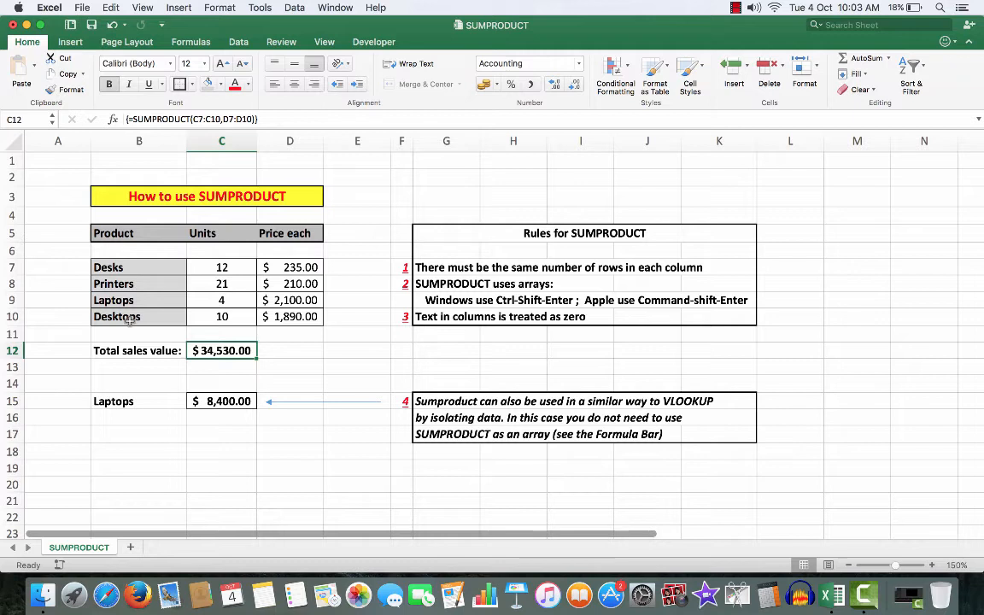
mouse_move(220, 402)
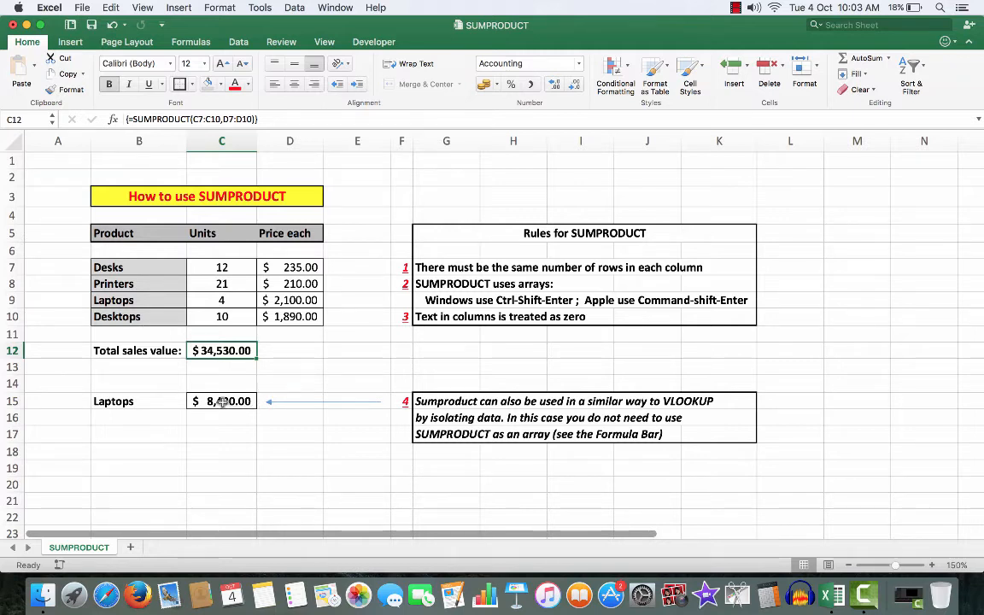
Open the Laptops-only formula in C15 for editing, showing ranges B7:B10, C7:C10, D7:D10
left_click(222, 400)
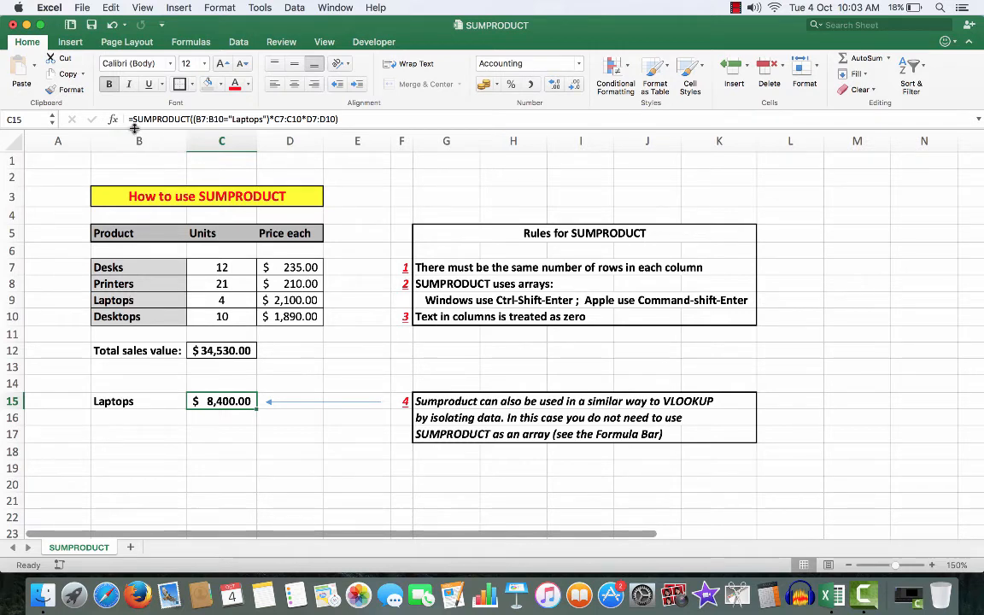
mouse_move(171, 120)
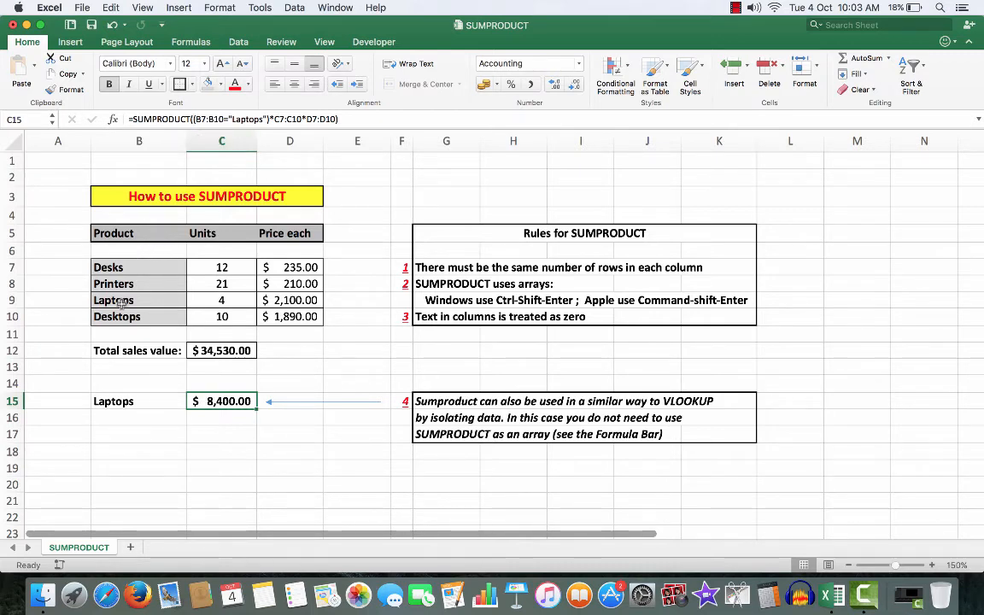
mouse_move(160, 244)
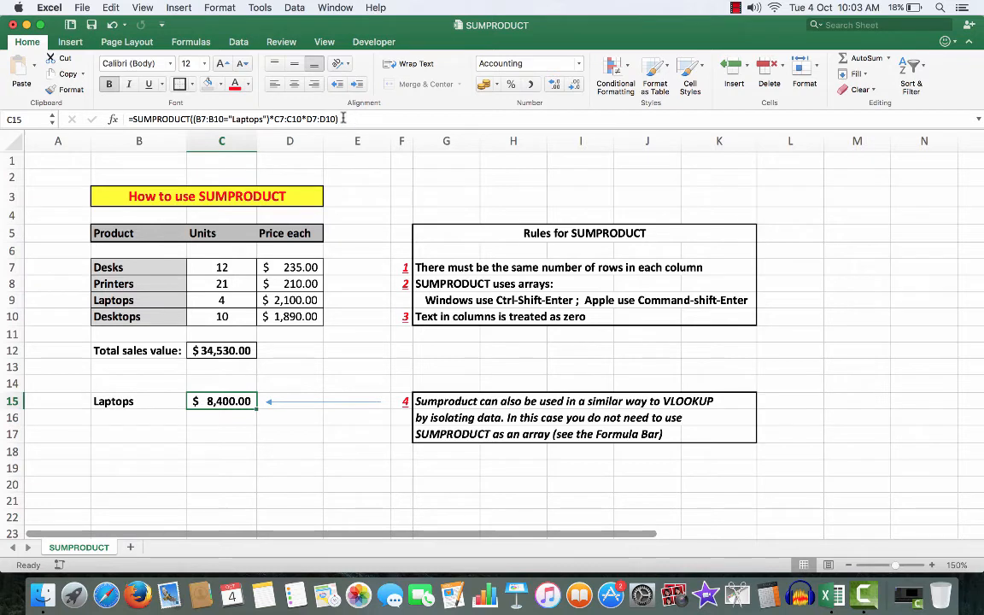
mouse_move(356, 137)
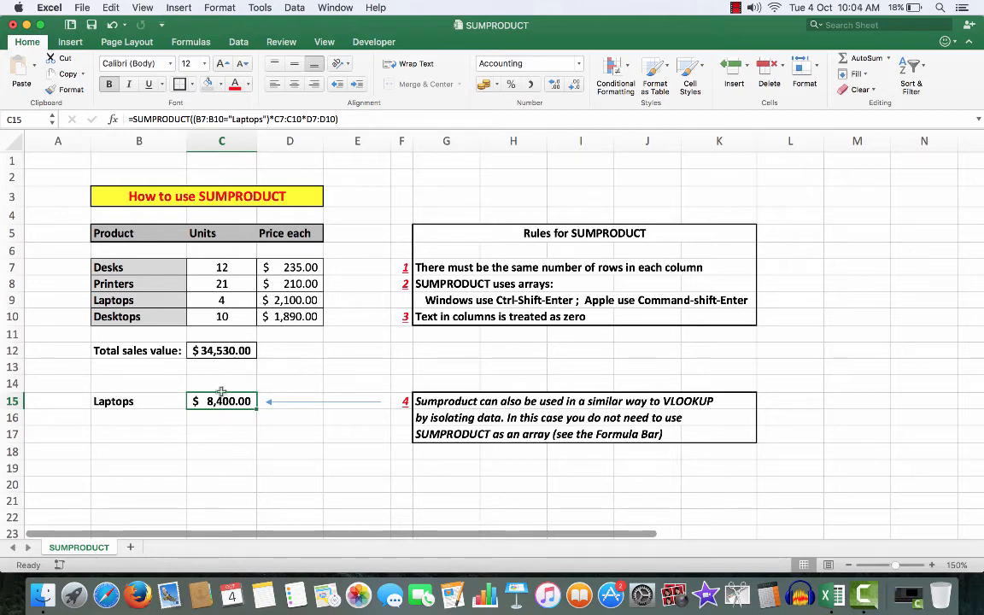
double_click(222, 400)
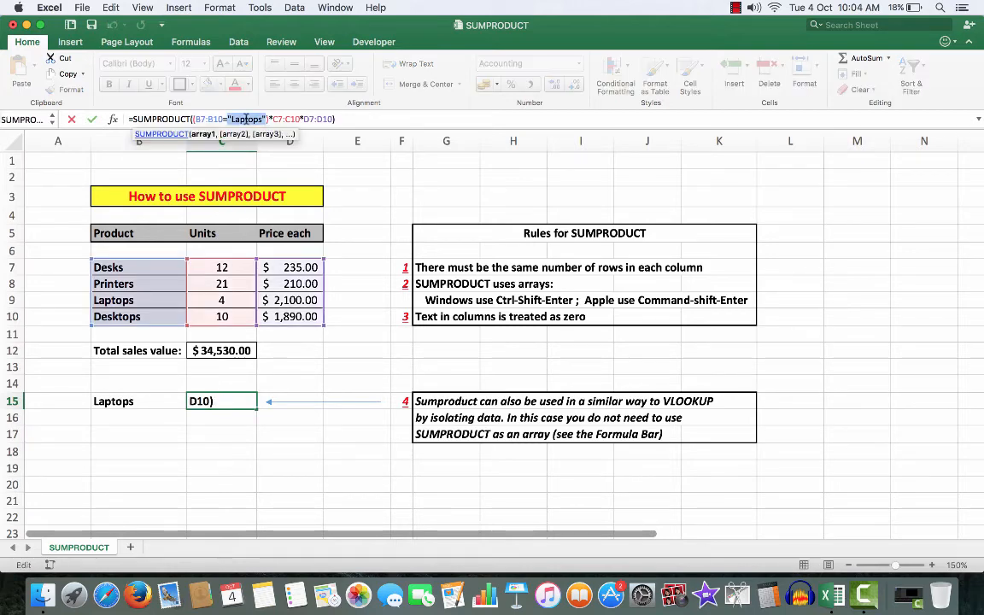
mouse_move(427, 128)
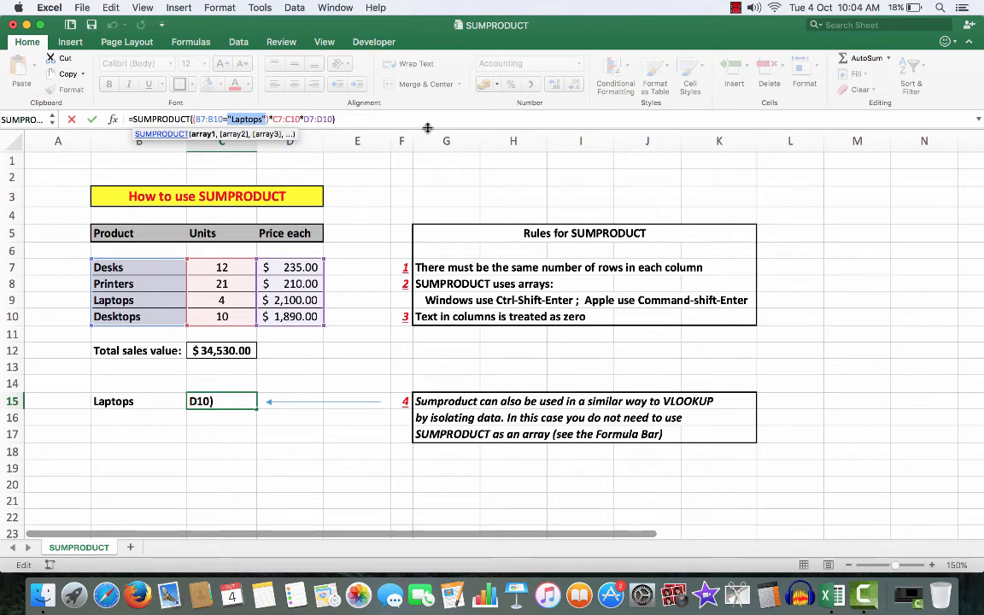